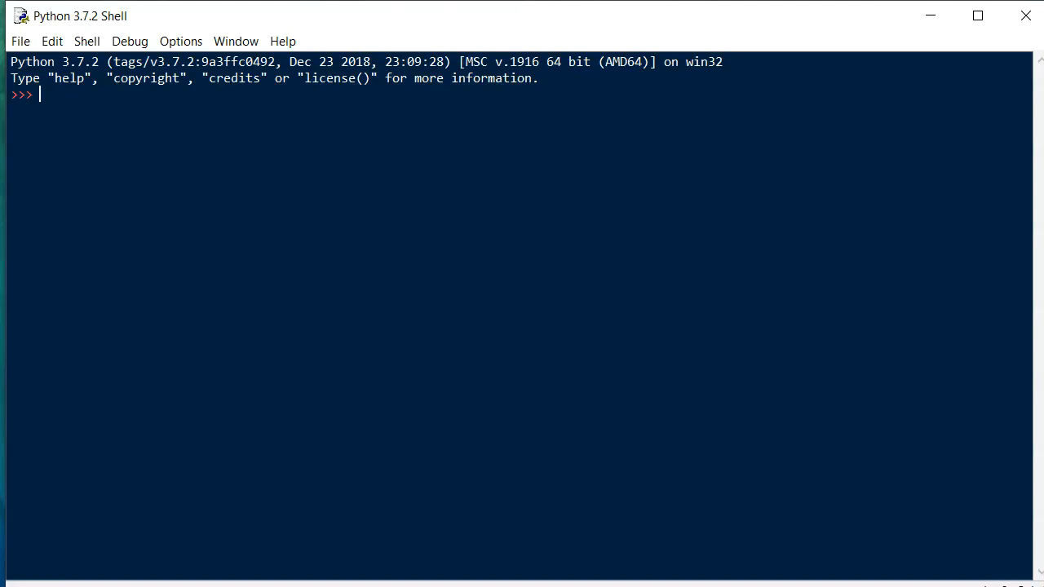
{"action": "mouse_move", "coordinate": [547, 229]}
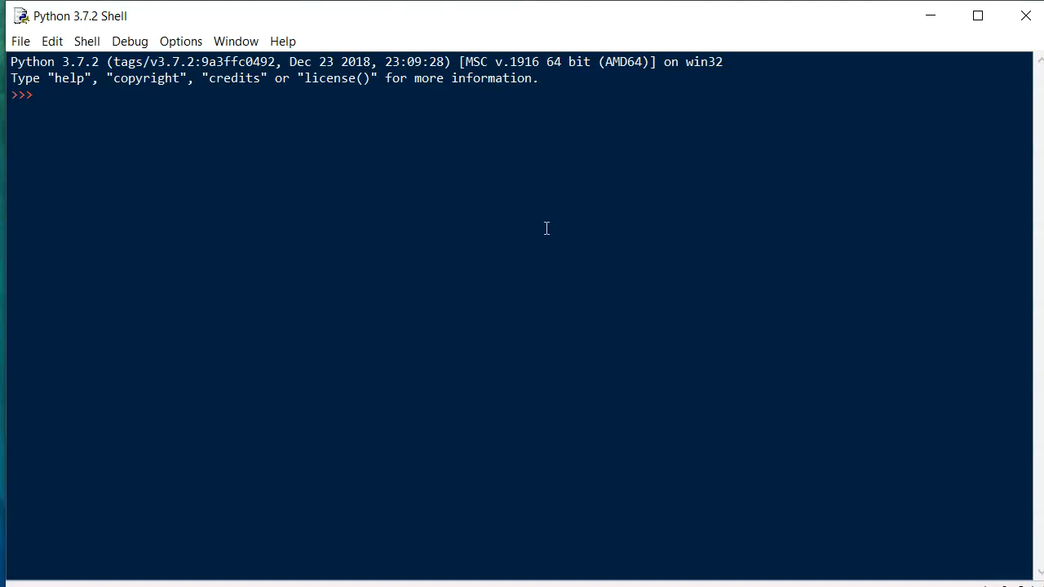
{"action": "mouse_move", "coordinate": [416, 270]}
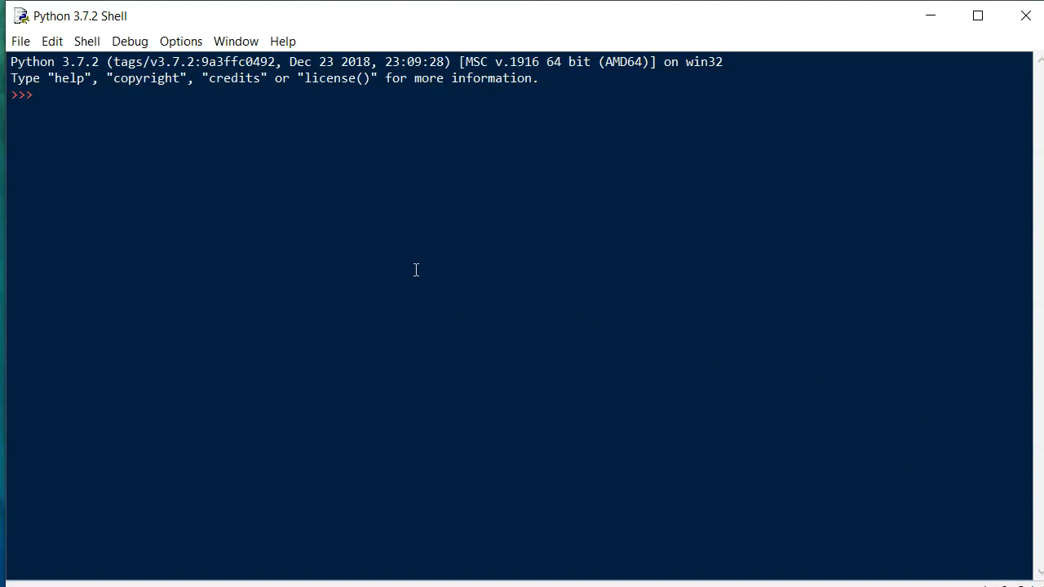
- Enter 'import re' at the >>> prompt to load the regular-expression module
{"action": "type", "text": "import re"}
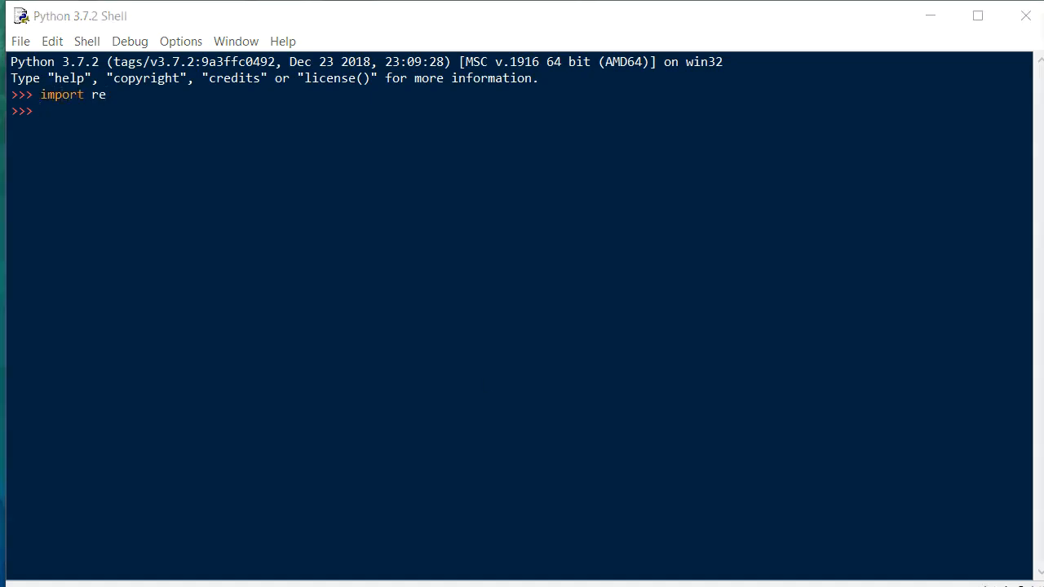
{"action": "mouse_move", "coordinate": [252, 190]}
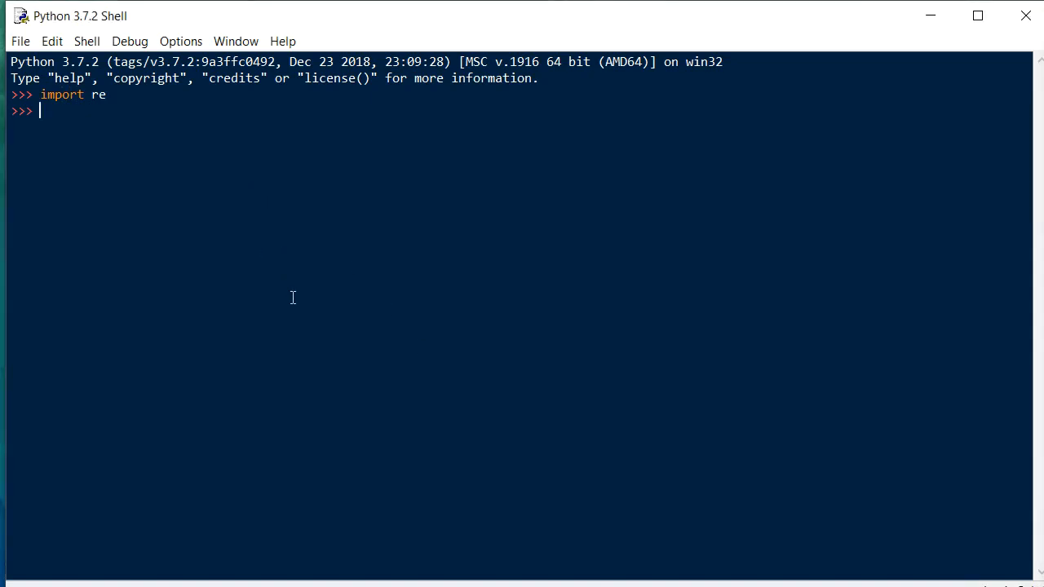
- Assign 'Python is (really) great' to a variable named string
{"action": "type", "text": "re"}
{"action": "type", "text": "st"}
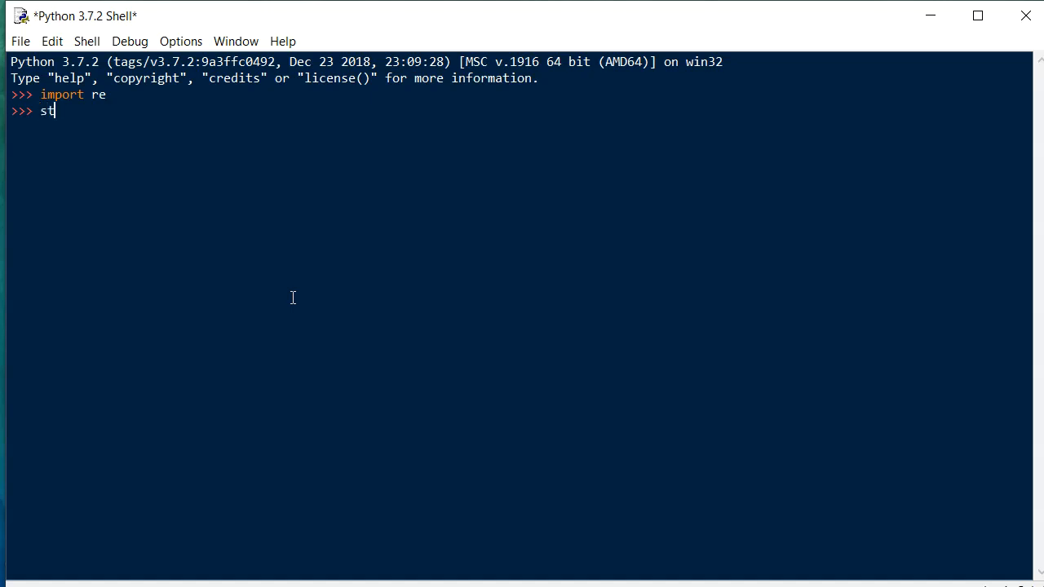
{"action": "type", "text": "ring = 'P"}
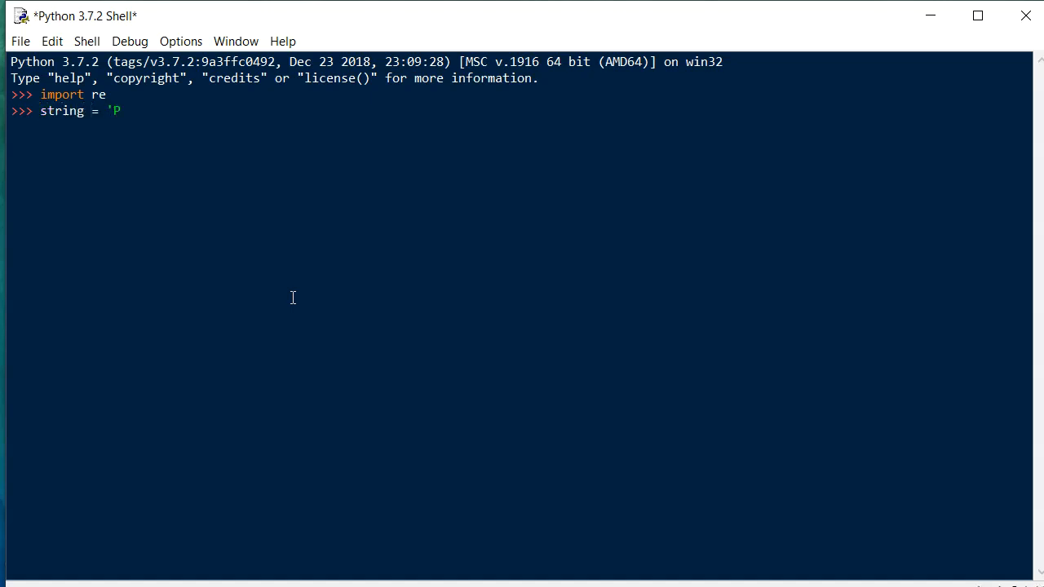
{"action": "type", "text": "ython is"}
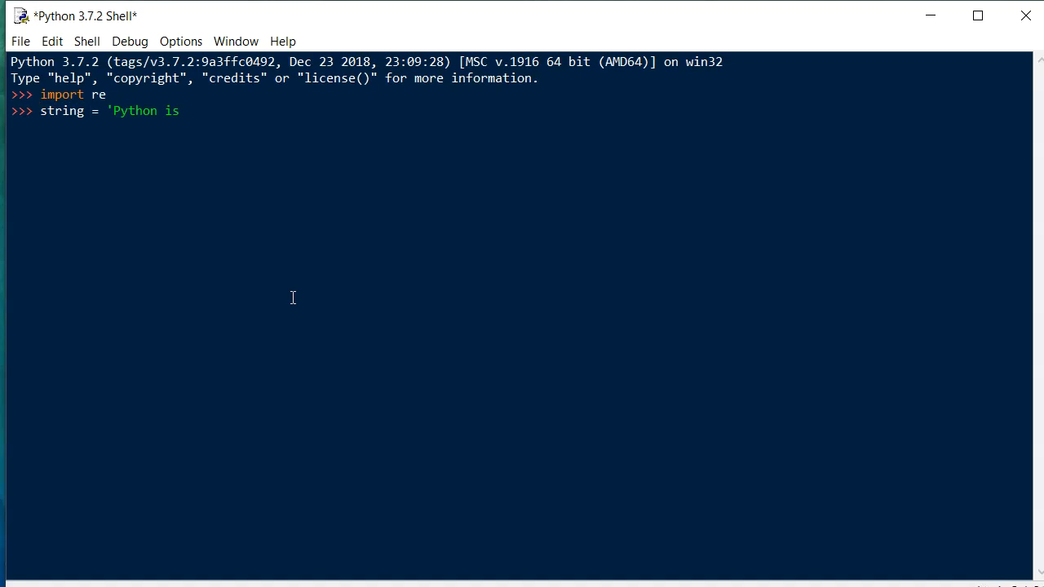
{"action": "type", "text": "(really)"}
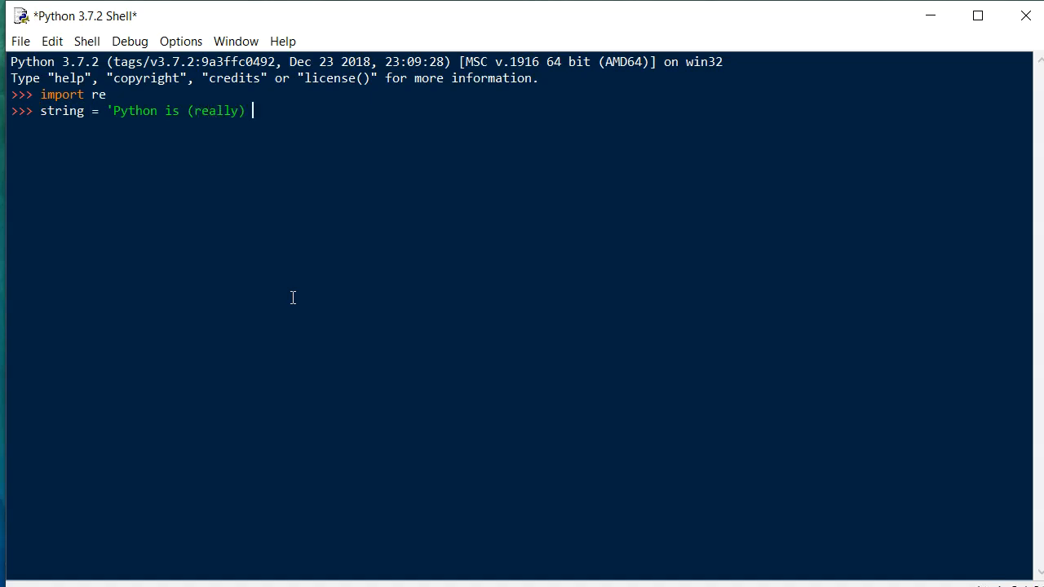
{"action": "type", "text": "great'"}
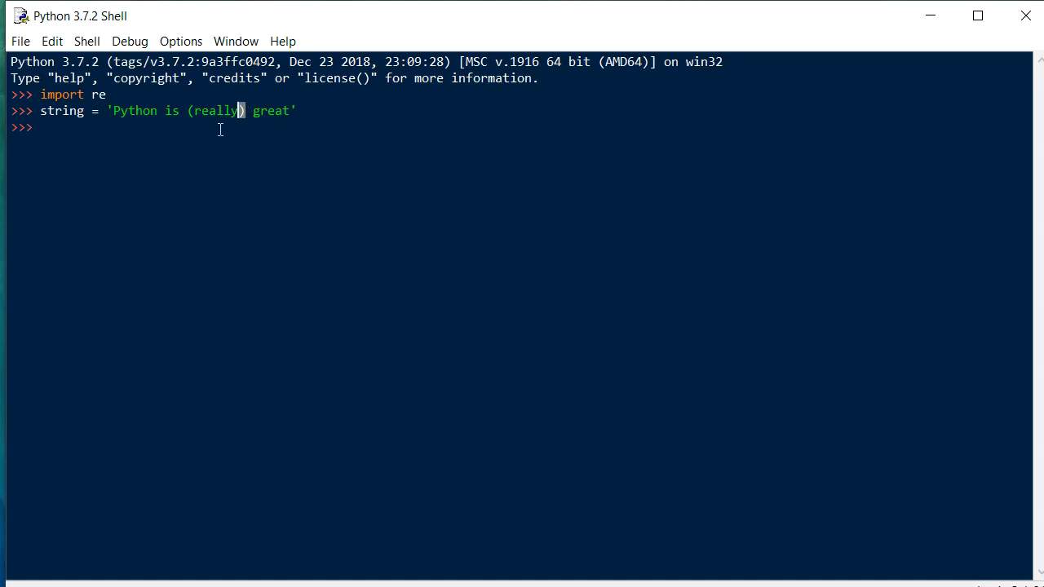
{"action": "double_click", "coordinate": [214, 110]}
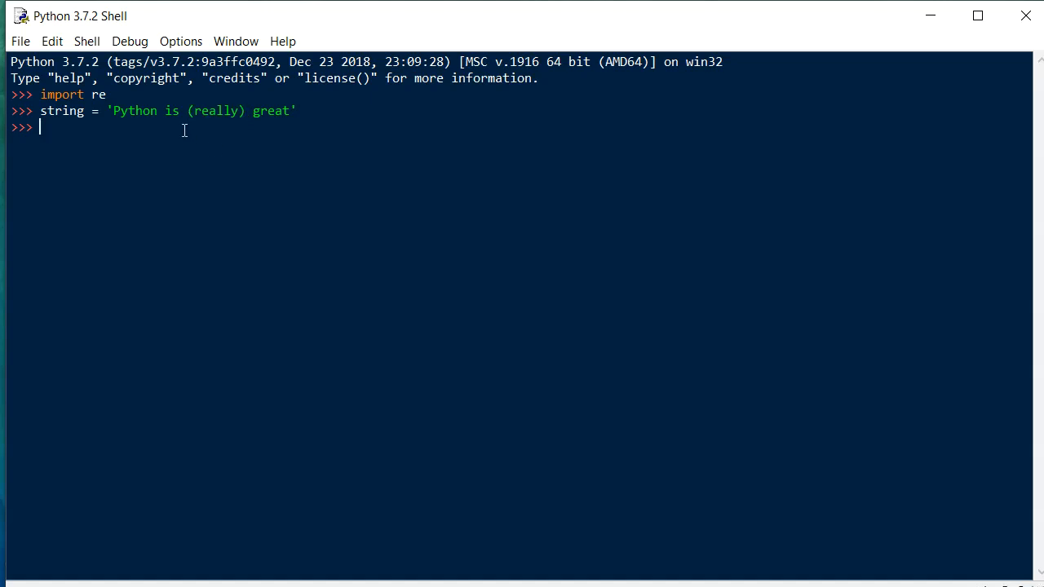
{"action": "mouse_move", "coordinate": [245, 111]}
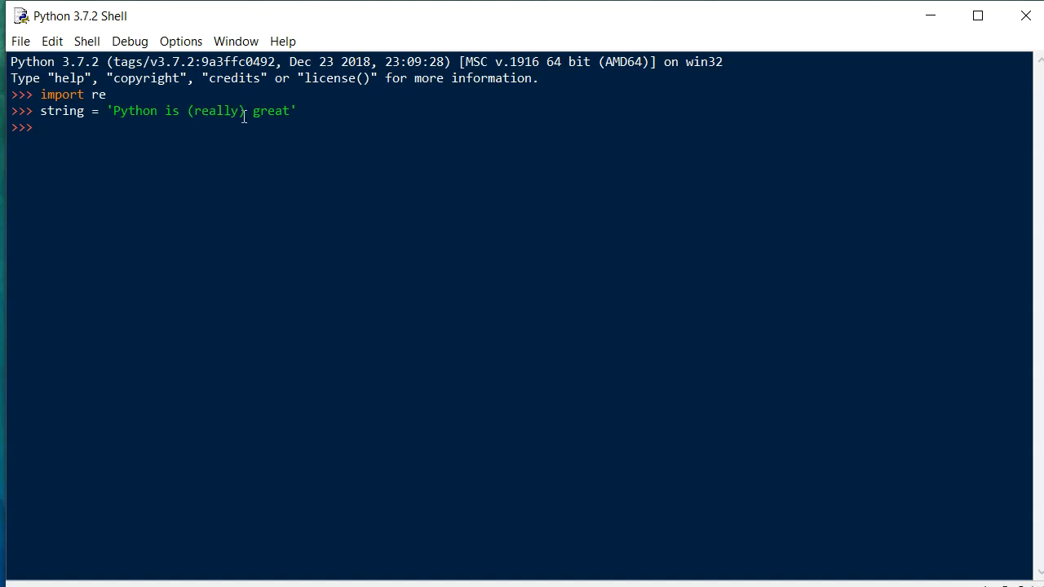
- Run re.findall('(.*)', string), which returns ['Python is (really) great', '']
{"action": "type", "text": "re."}
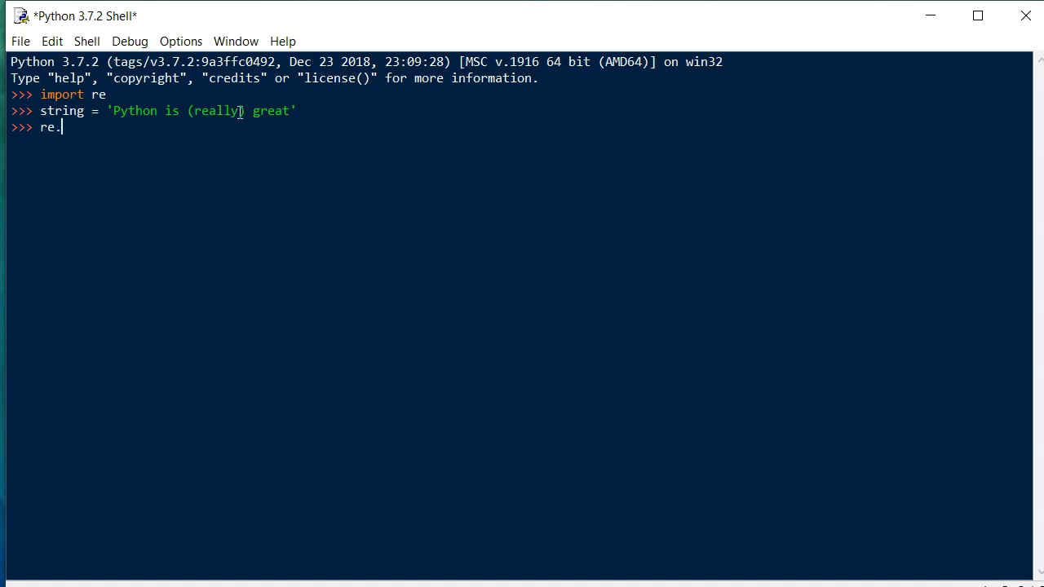
{"action": "type", "text": "findall("}
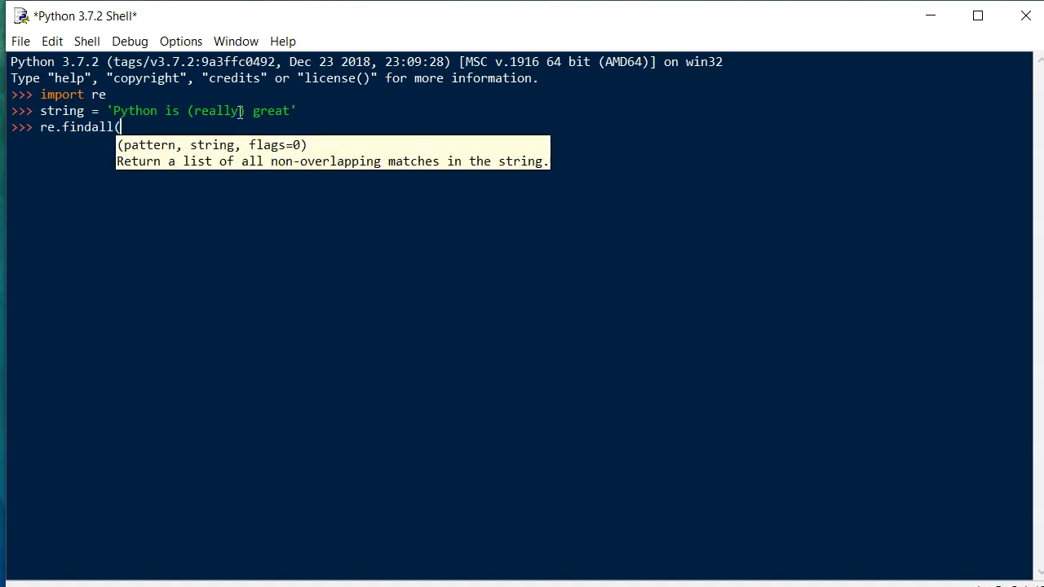
{"action": "type", "text": "'"}
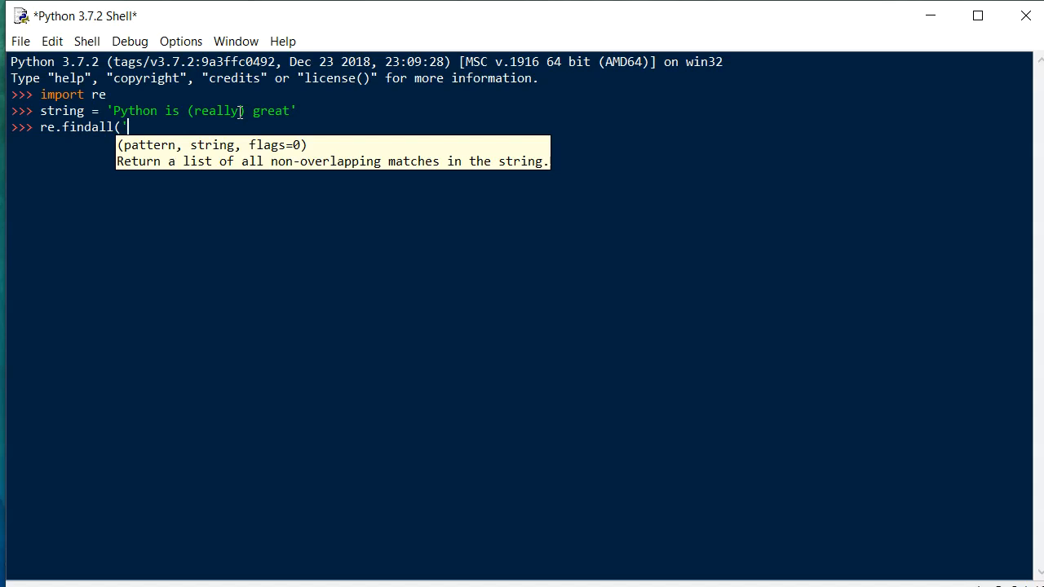
{"action": "type", "text": "("}
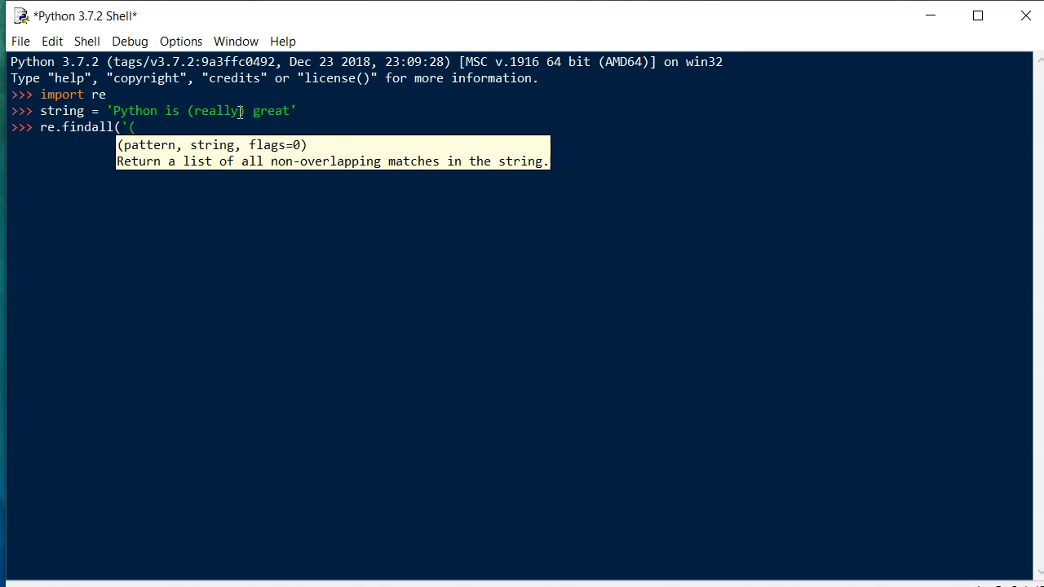
{"action": "type", "text": ".*)',"}
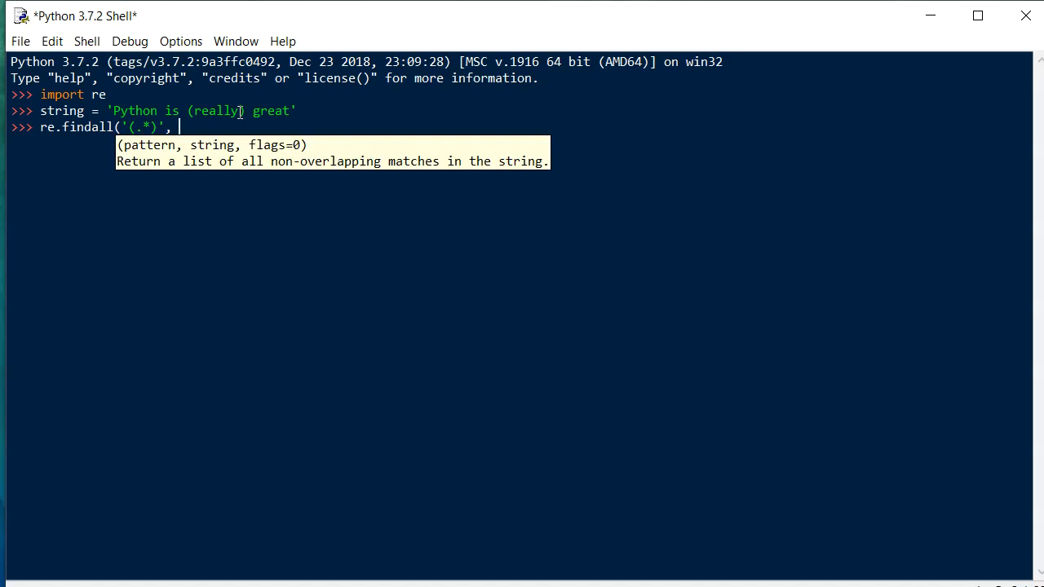
{"action": "type", "text": "string)"}
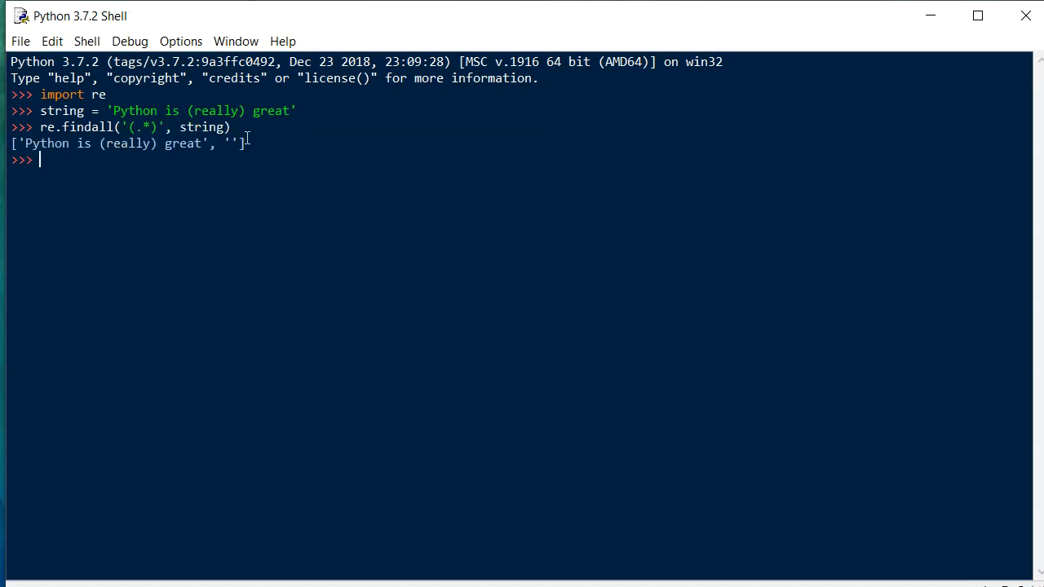
{"action": "mouse_move", "coordinate": [135, 137]}
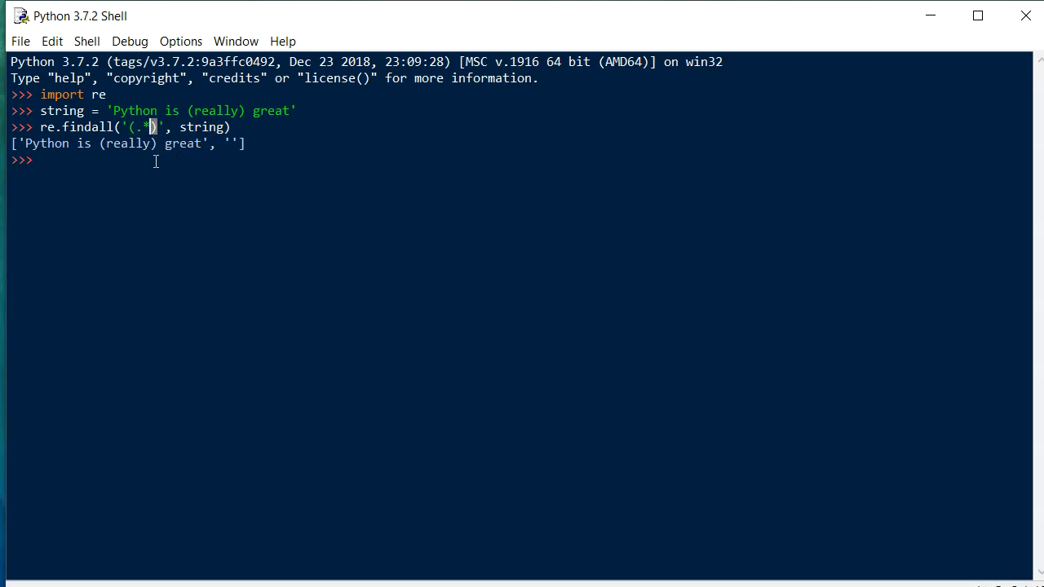
{"action": "mouse_move", "coordinate": [163, 171]}
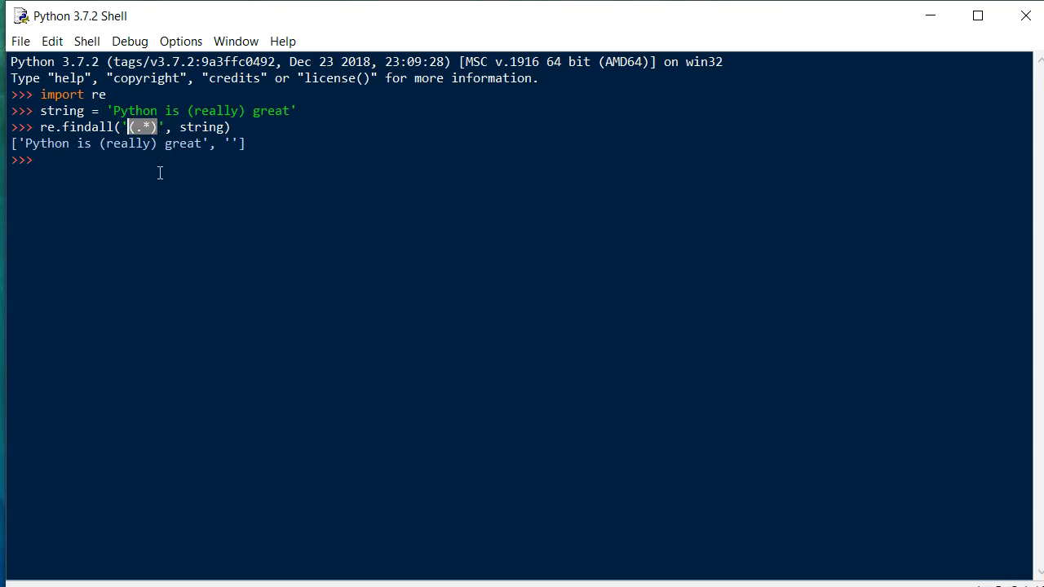
{"action": "mouse_move", "coordinate": [159, 167]}
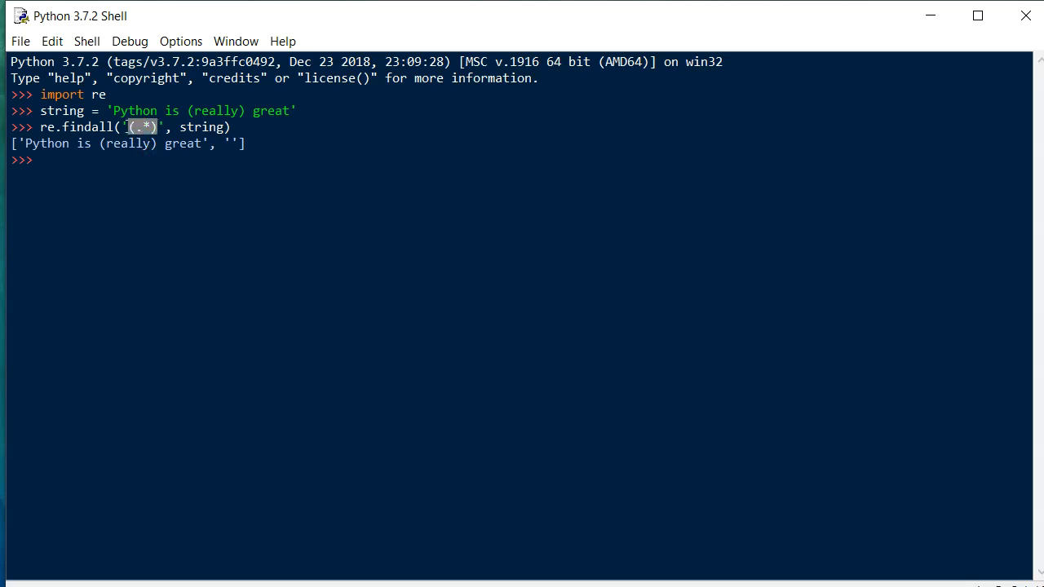
{"action": "left_click", "coordinate": [281, 127]}
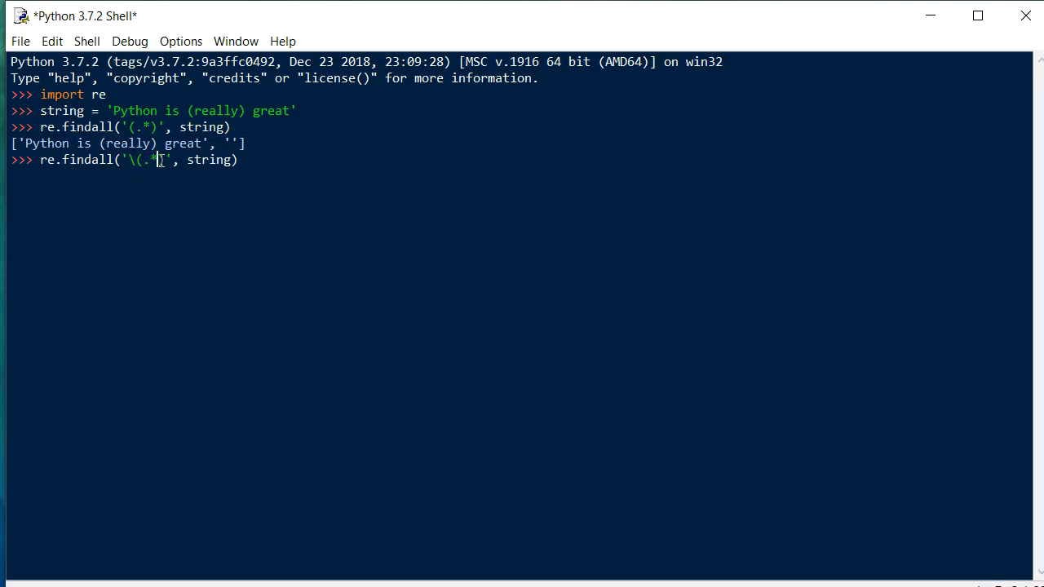
{"action": "type", "text": "\\)"}
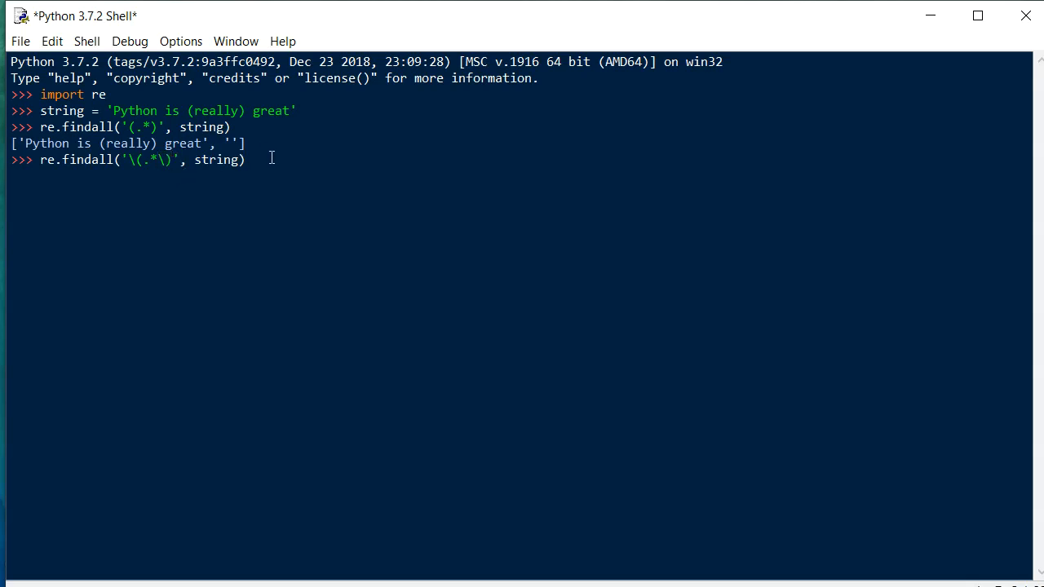
{"action": "key", "text": "enter"}
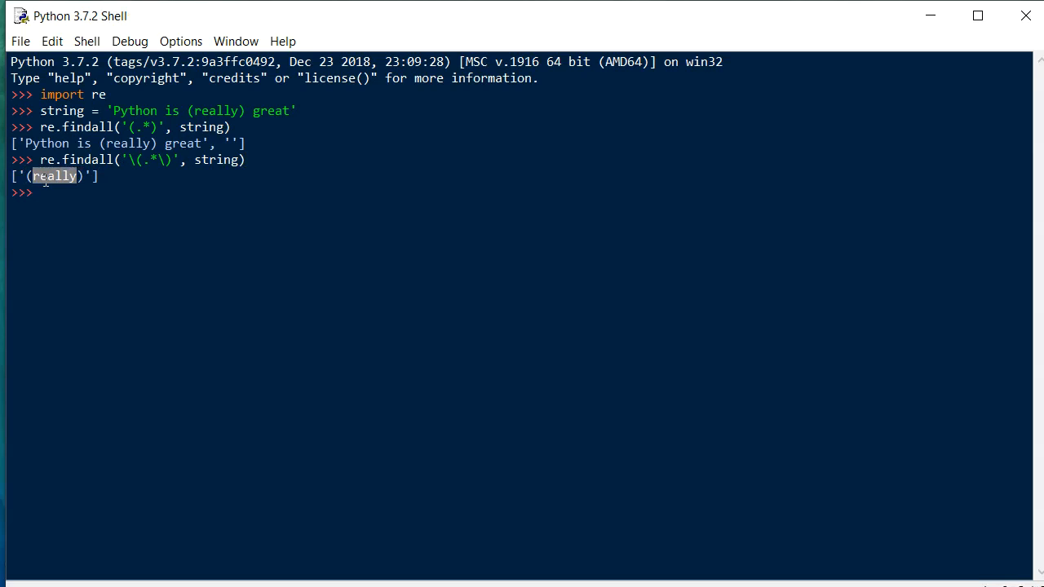
{"action": "mouse_move", "coordinate": [73, 196]}
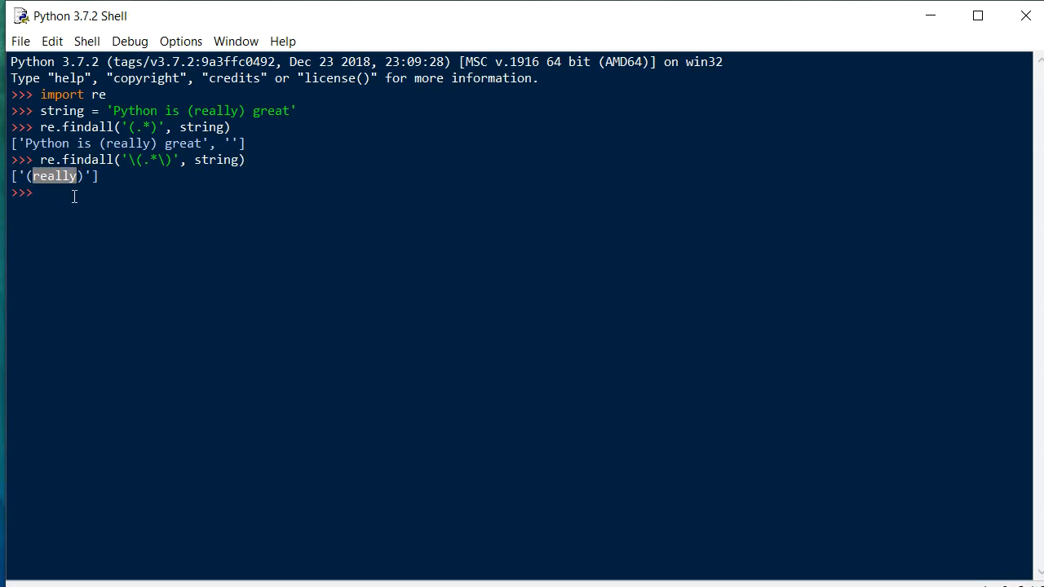
{"action": "mouse_move", "coordinate": [112, 181]}
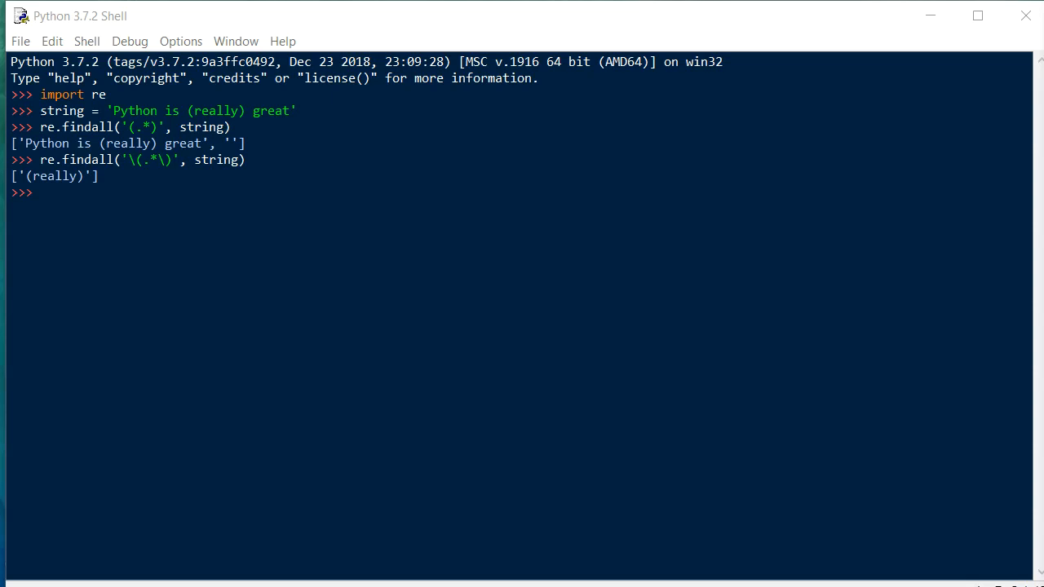
- Reassign string to 'Python is [really] great' with square brackets around really
{"action": "type", "text": "st"}
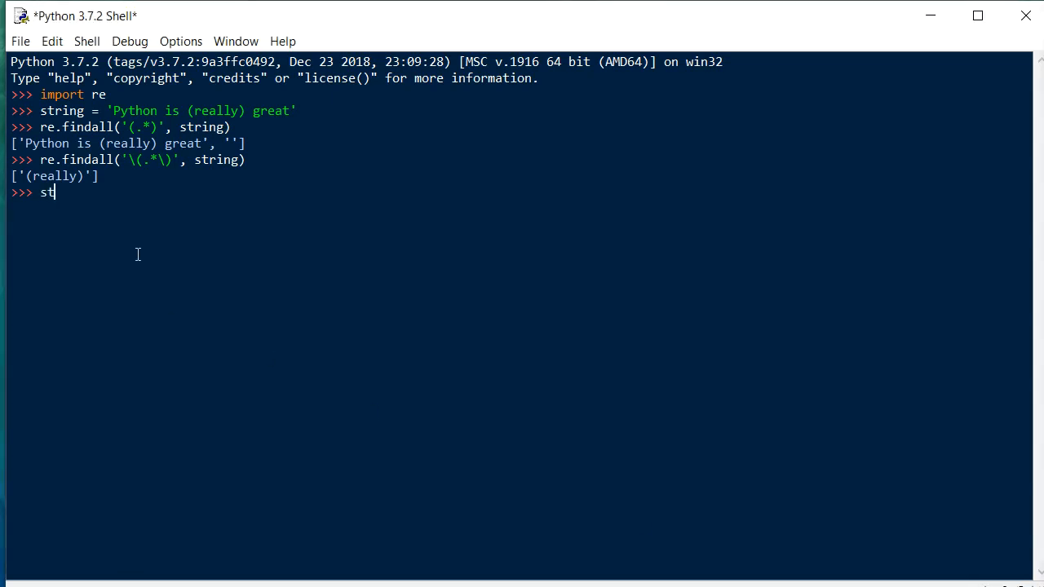
{"action": "type", "text": "ring ="}
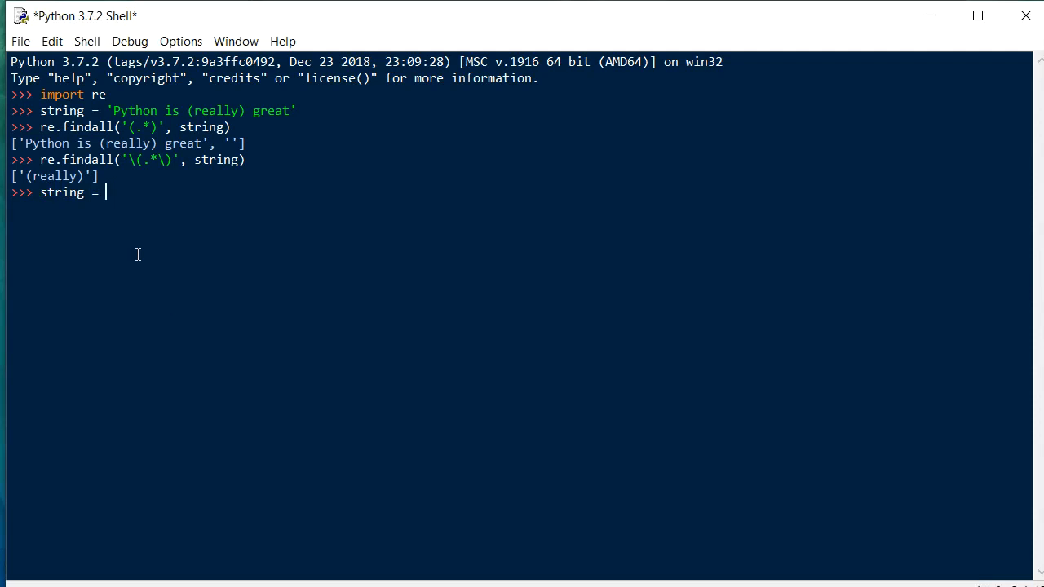
{"action": "type", "text": "'Python is"}
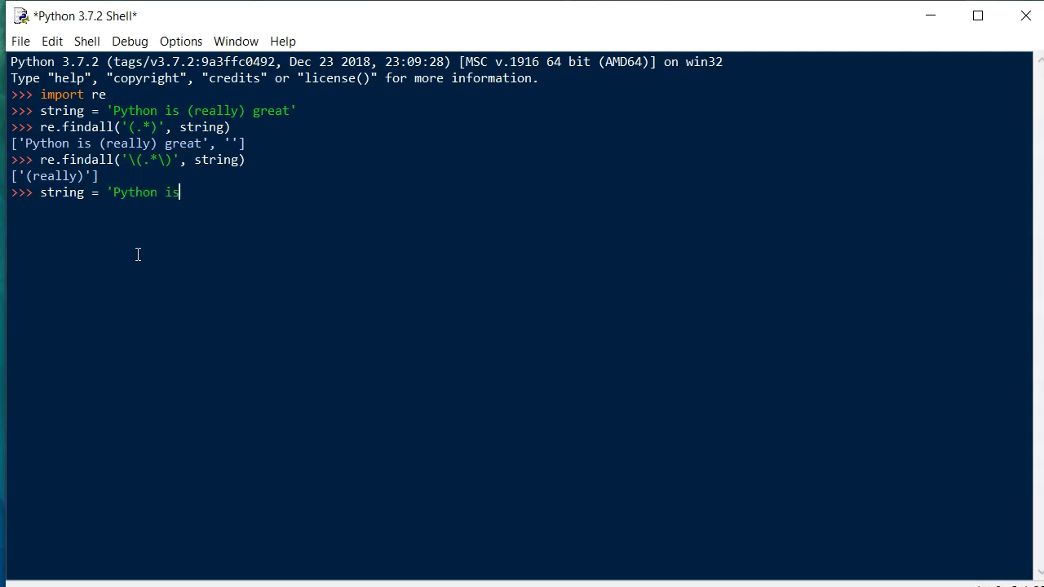
{"action": "type", "text": "["}
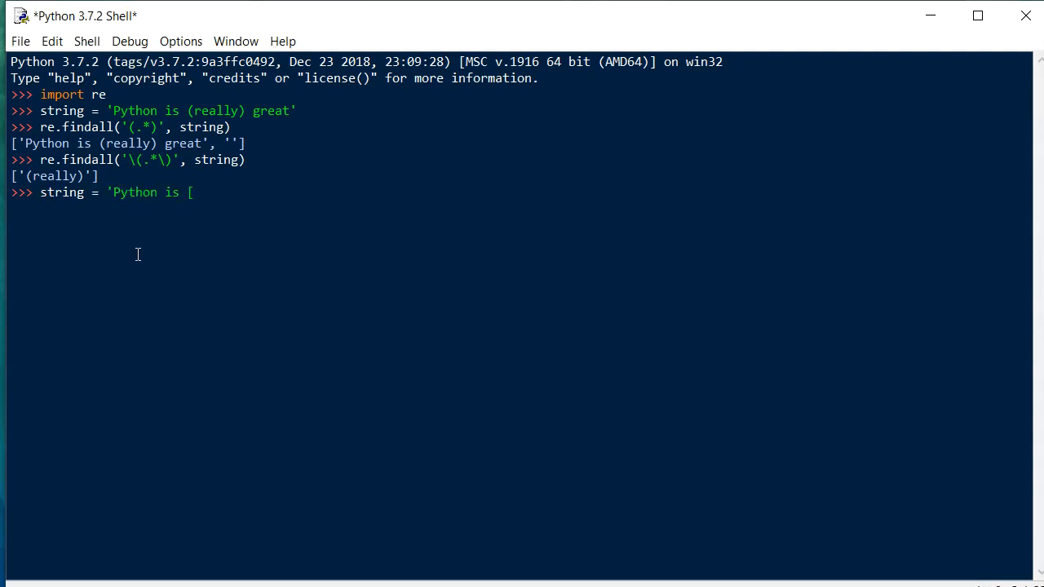
{"action": "type", "text": "really] great"}
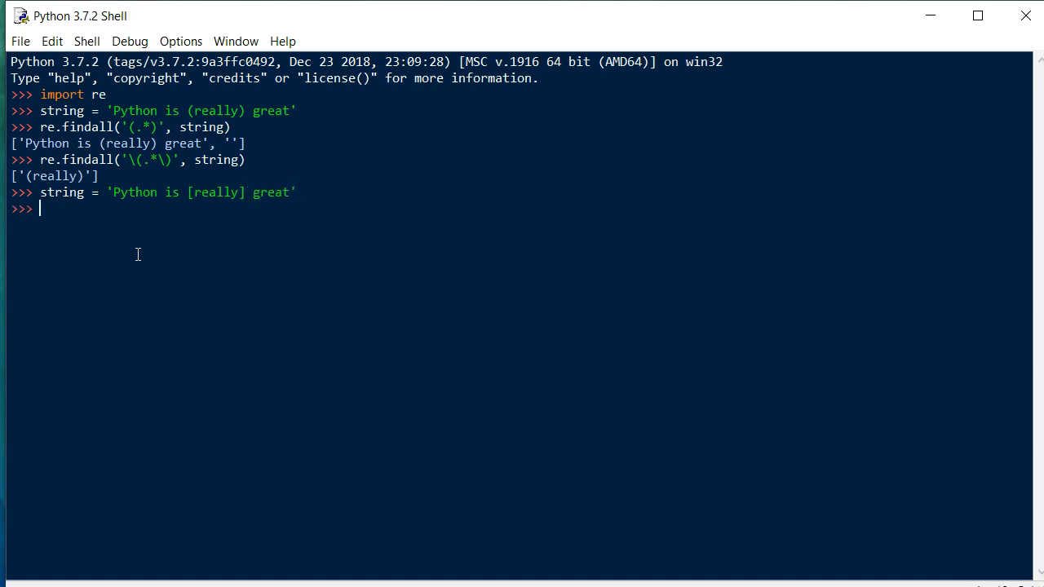
{"action": "type", "text": "re."}
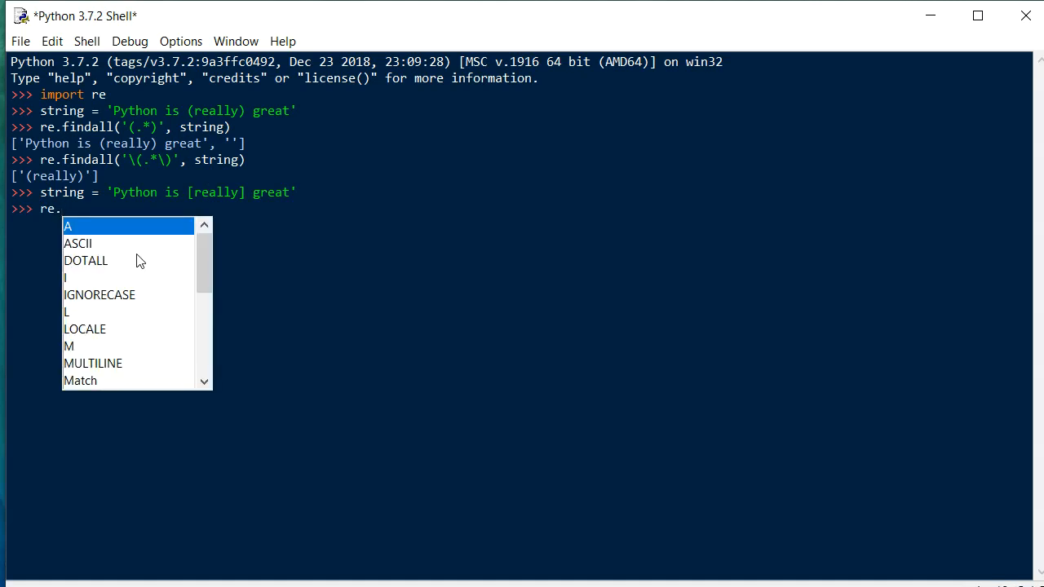
- Run re.findall('\[.*\]', string) to return ['[really]']
{"action": "type", "text": "findall("}
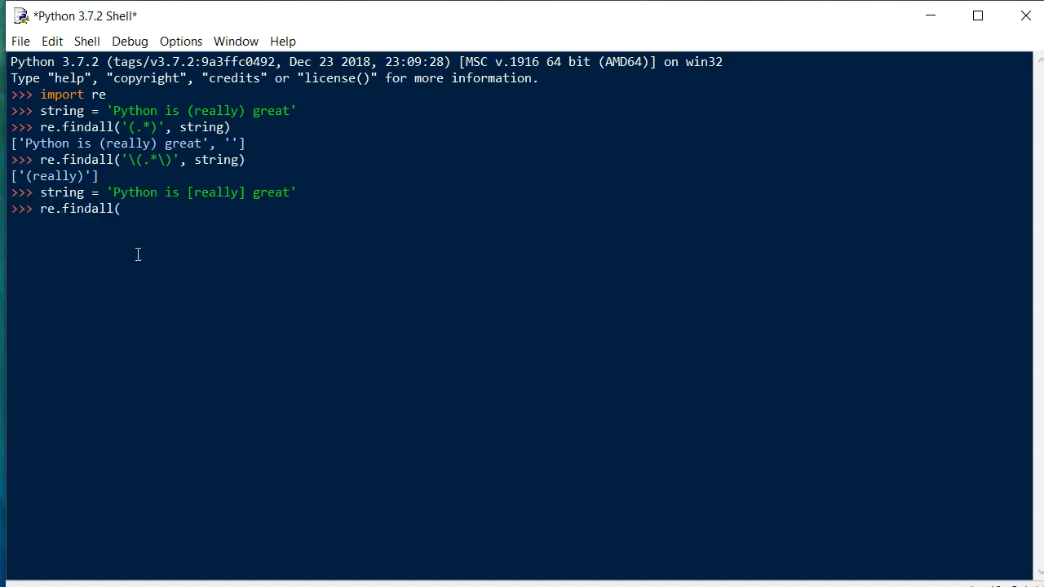
{"action": "type", "text": "'\\"}
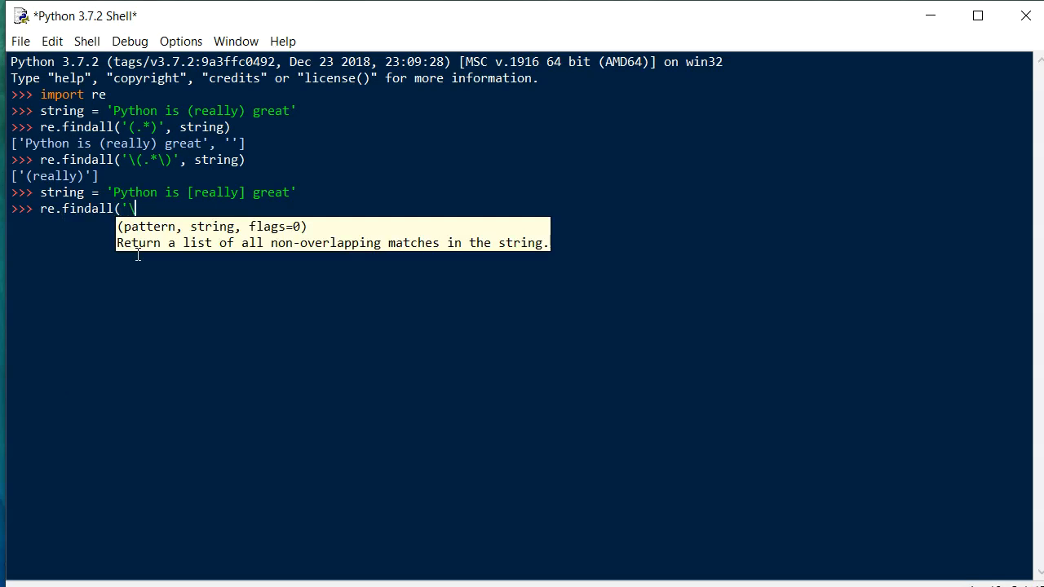
{"action": "type", "text": "["}
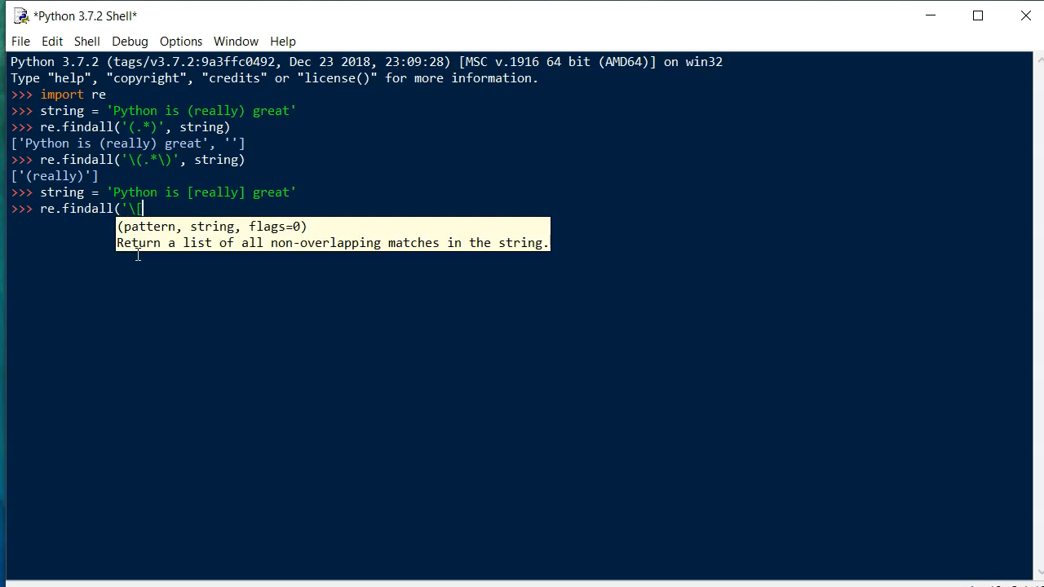
{"action": "type", "text": "[.*]"}
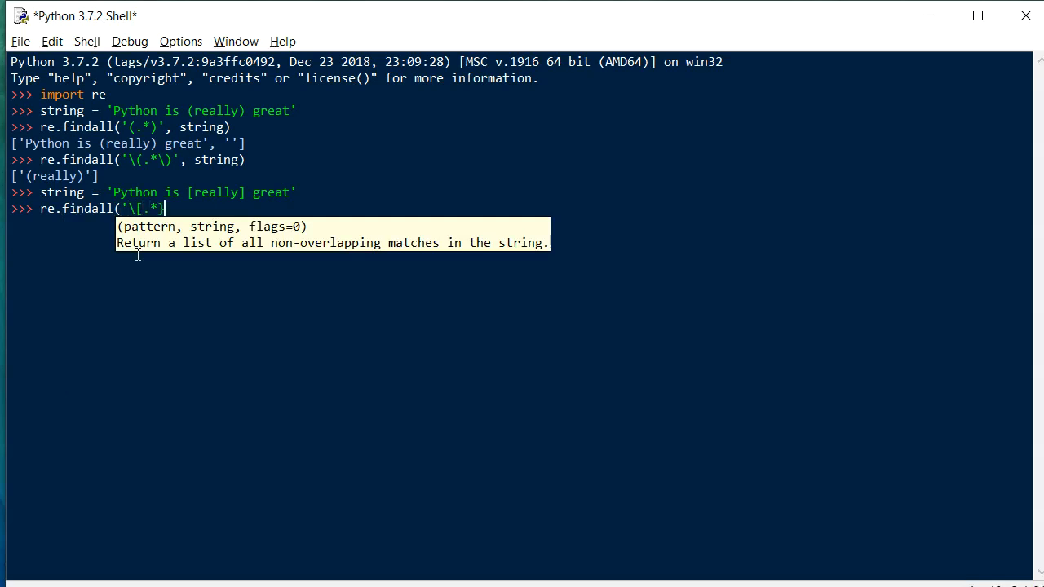
{"action": "type", "text": "\\}"}
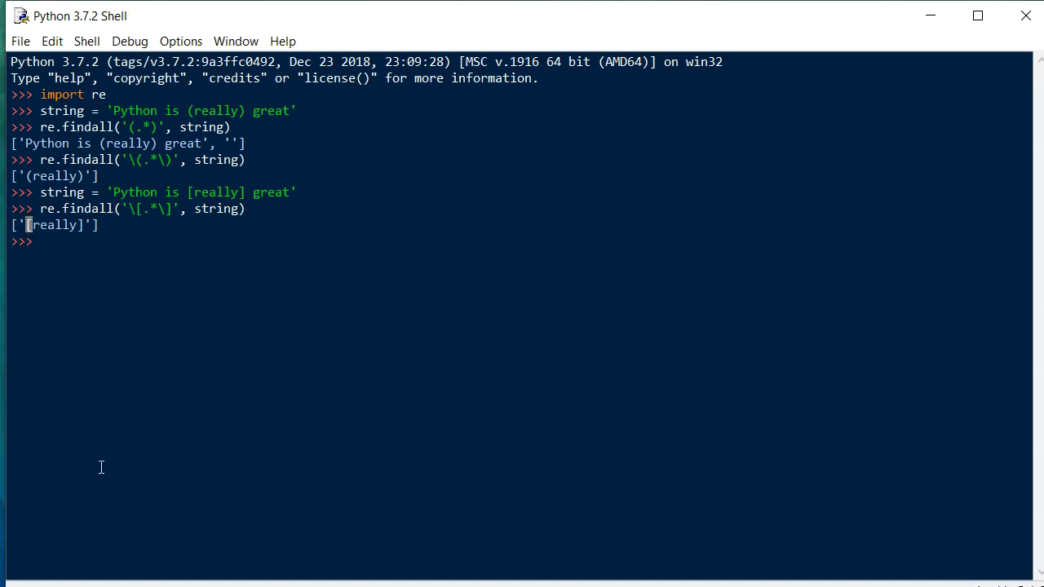
{"action": "mouse_move", "coordinate": [110, 235]}
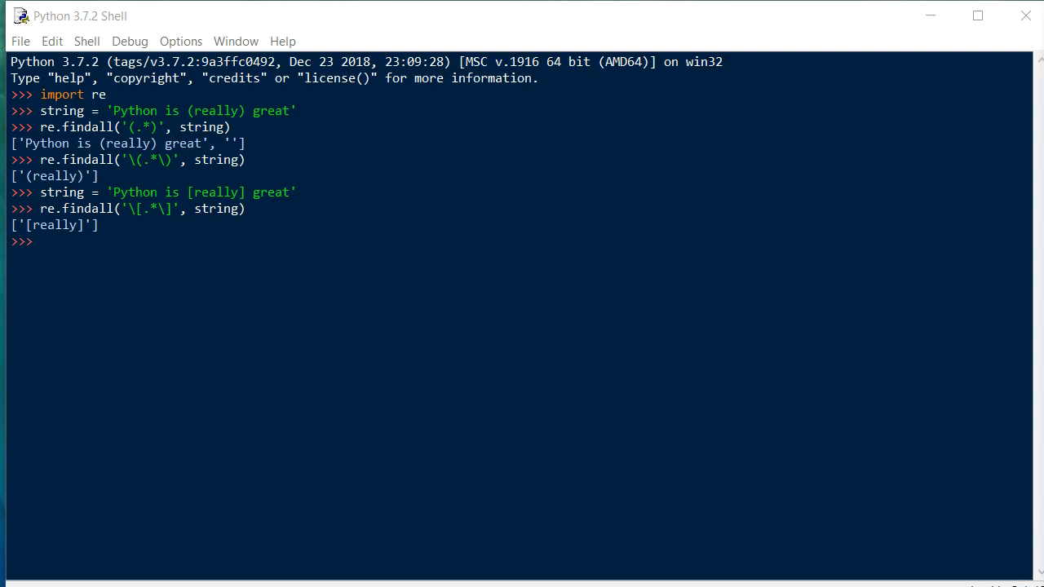
{"action": "mouse_move", "coordinate": [183, 271]}
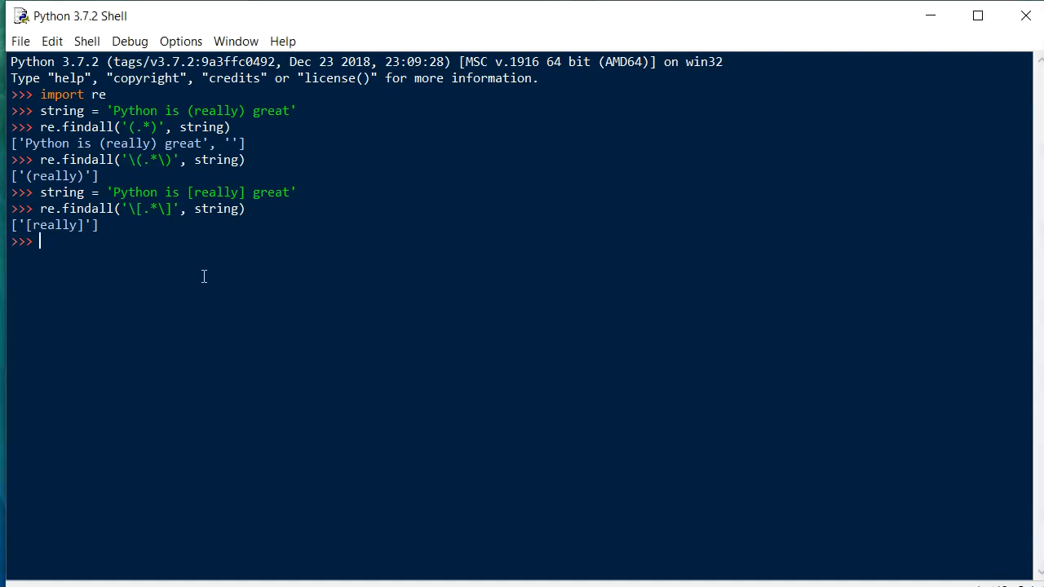
- Type the quoted backslash literal '\' at the new prompt without running it
{"action": "type", "text": "'.'"}
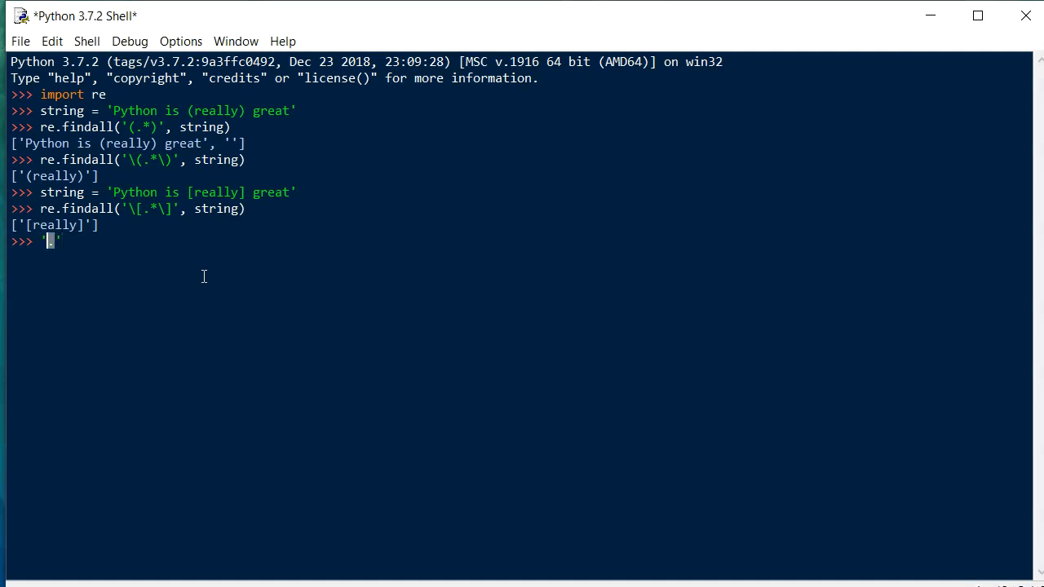
{"action": "mouse_move", "coordinate": [72, 246]}
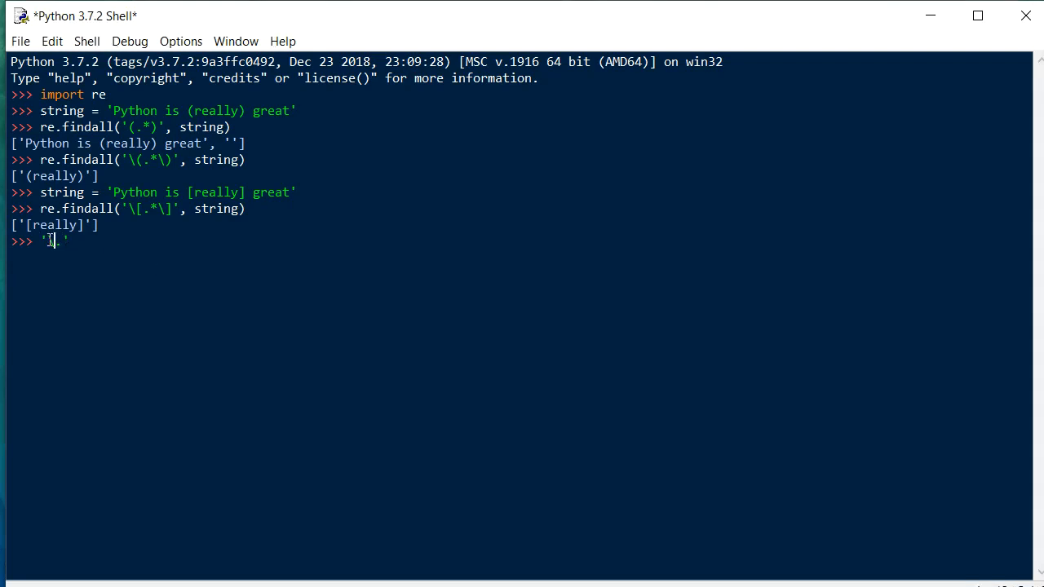
{"action": "type", "text": "\\"}
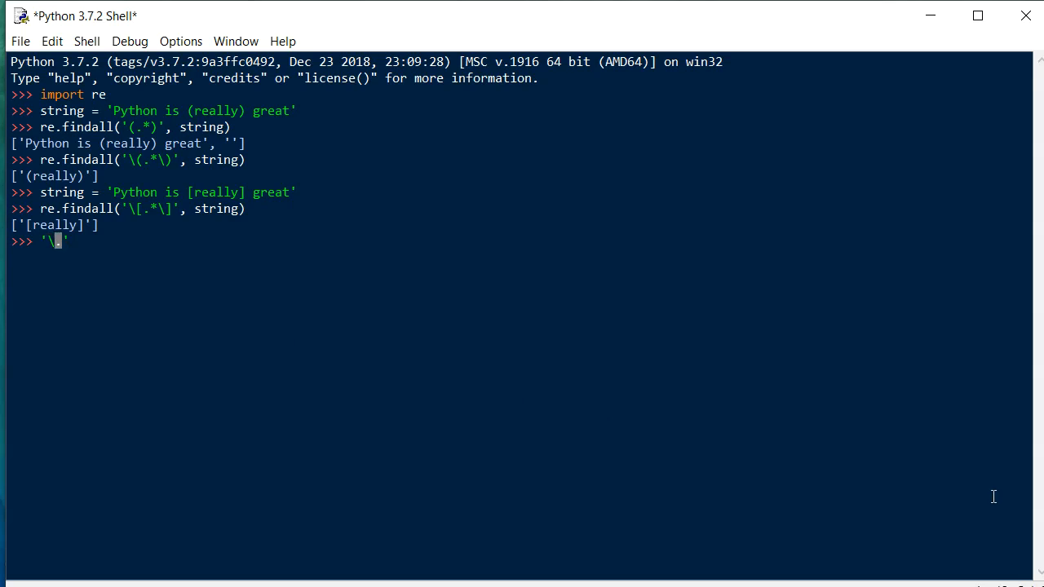
{"action": "mouse_move", "coordinate": [1023, 460]}
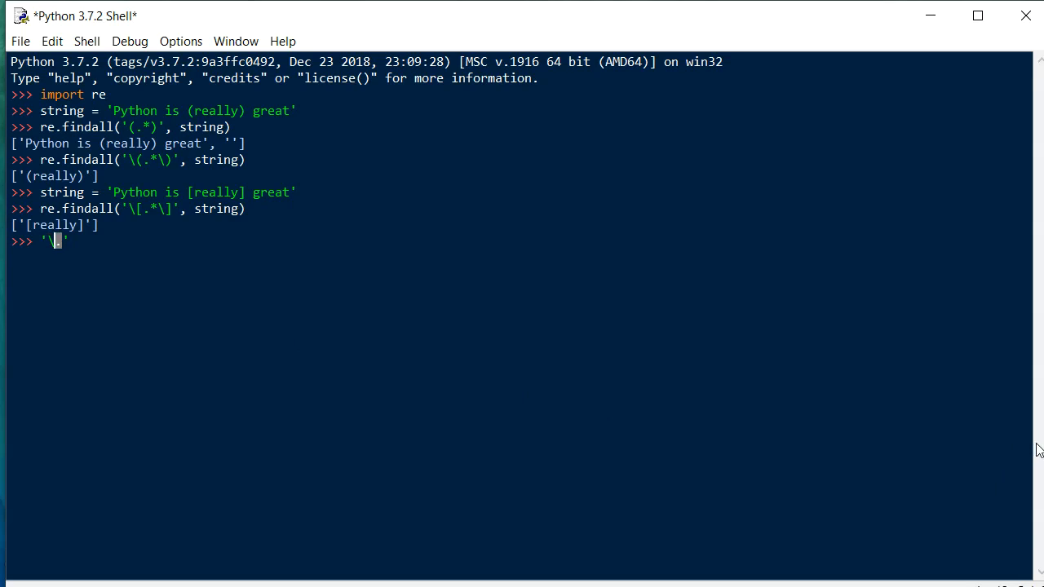
{"action": "mouse_move", "coordinate": [1039, 458]}
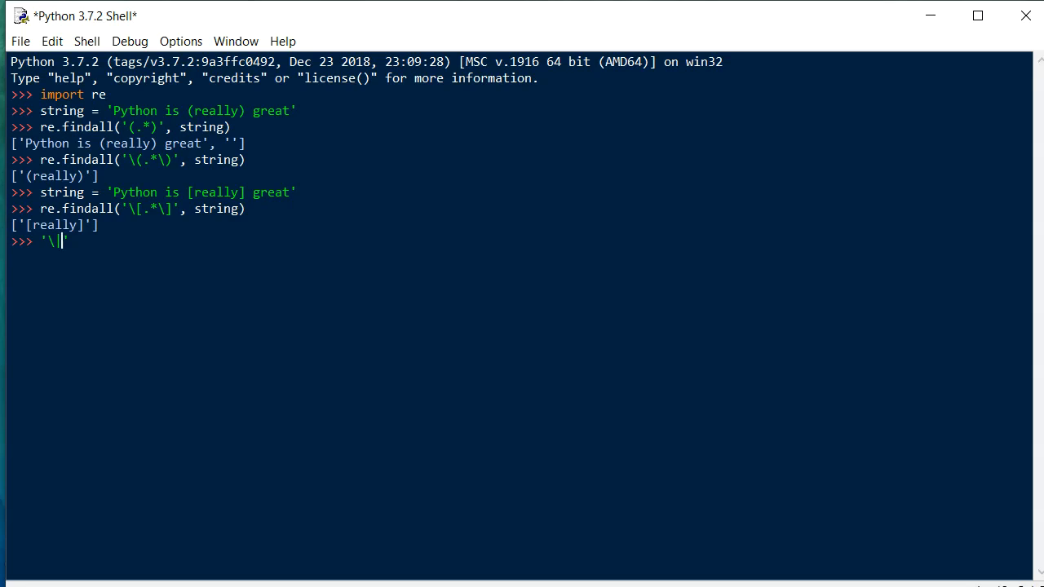
{"action": "type", "text": "'"}
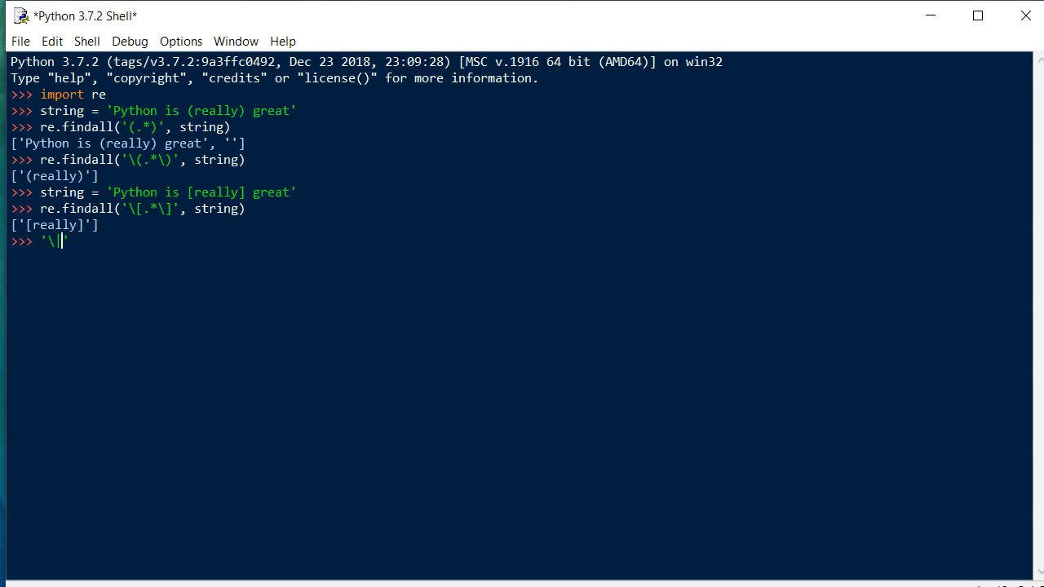
{"action": "type", "text": "'"}
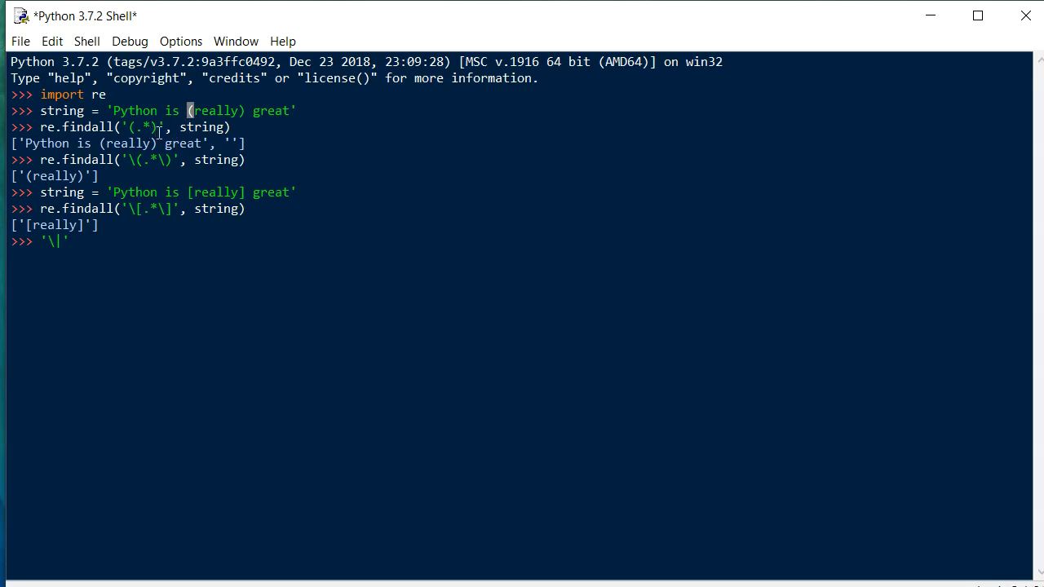
{"action": "mouse_move", "coordinate": [166, 216]}
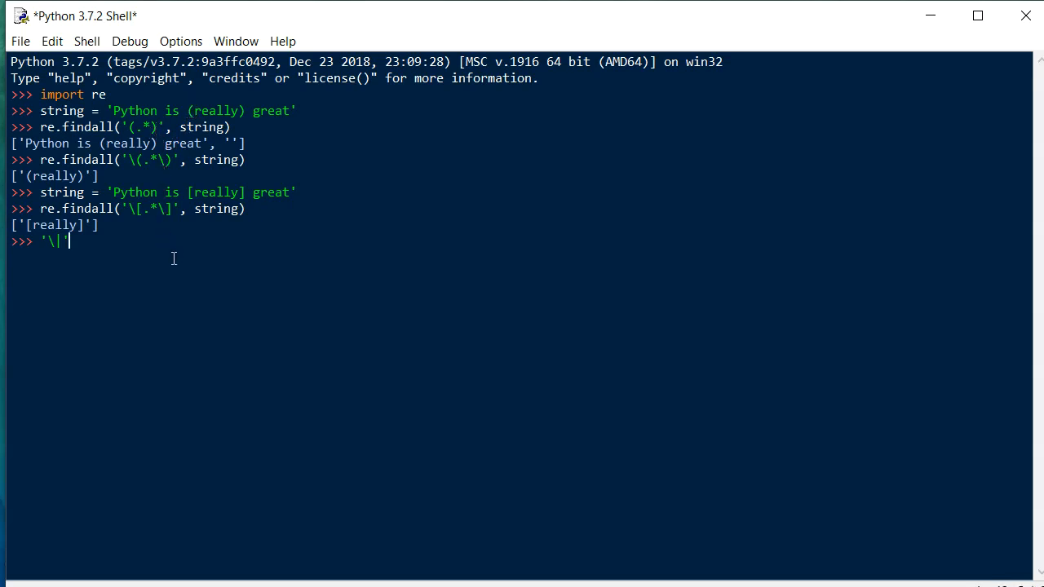
{"action": "mouse_move", "coordinate": [400, 433]}
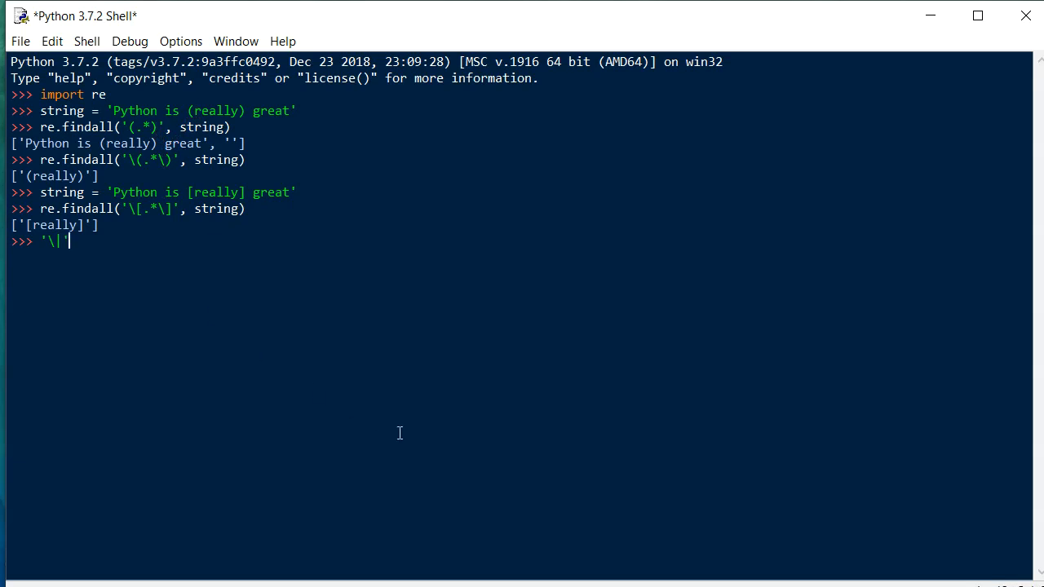